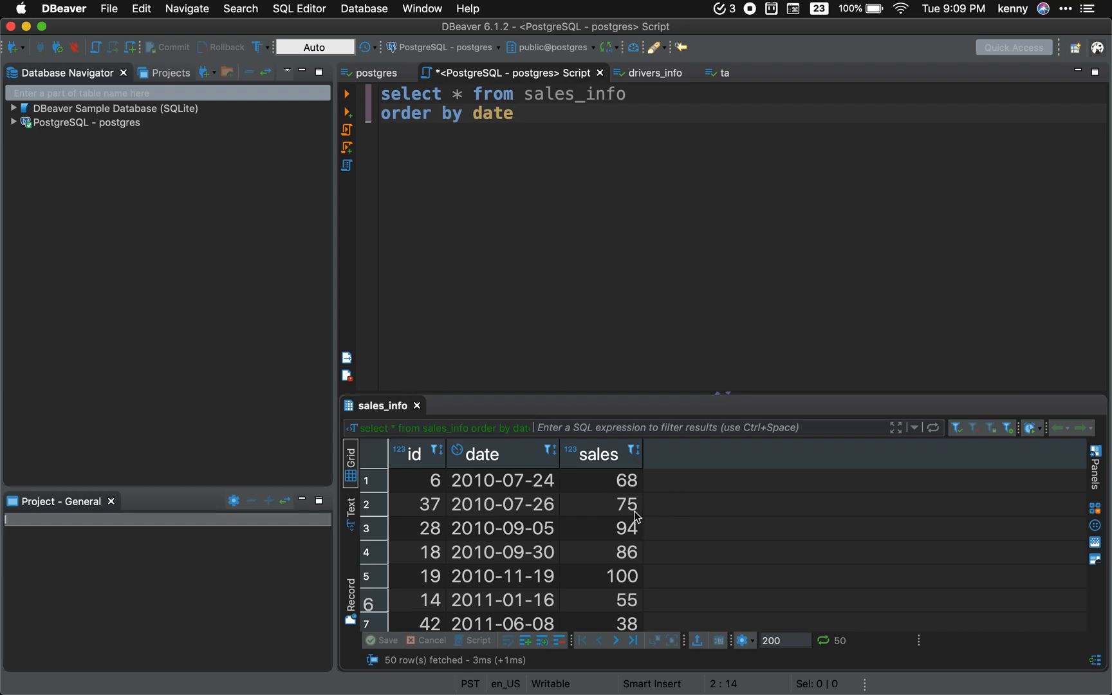
pyautogui.moveTo(628, 576)
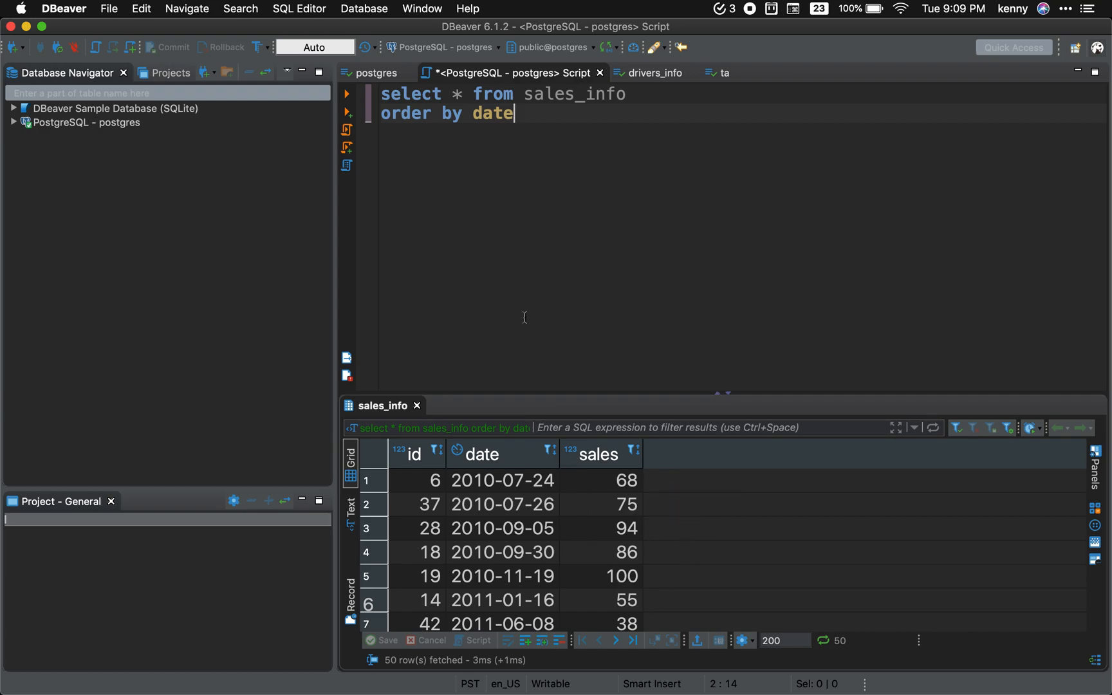
pyautogui.moveTo(390, 462)
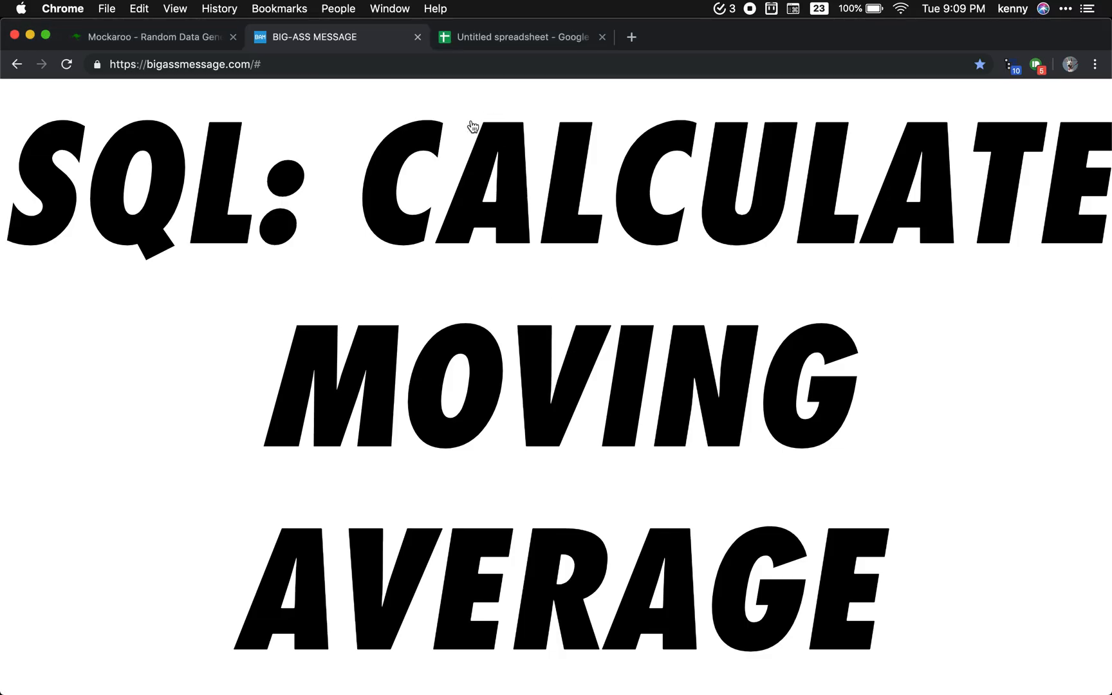
# Step: Switch from the ordered sales_info results to the Untitled Google spreadsheet tab
pyautogui.click(523, 36)
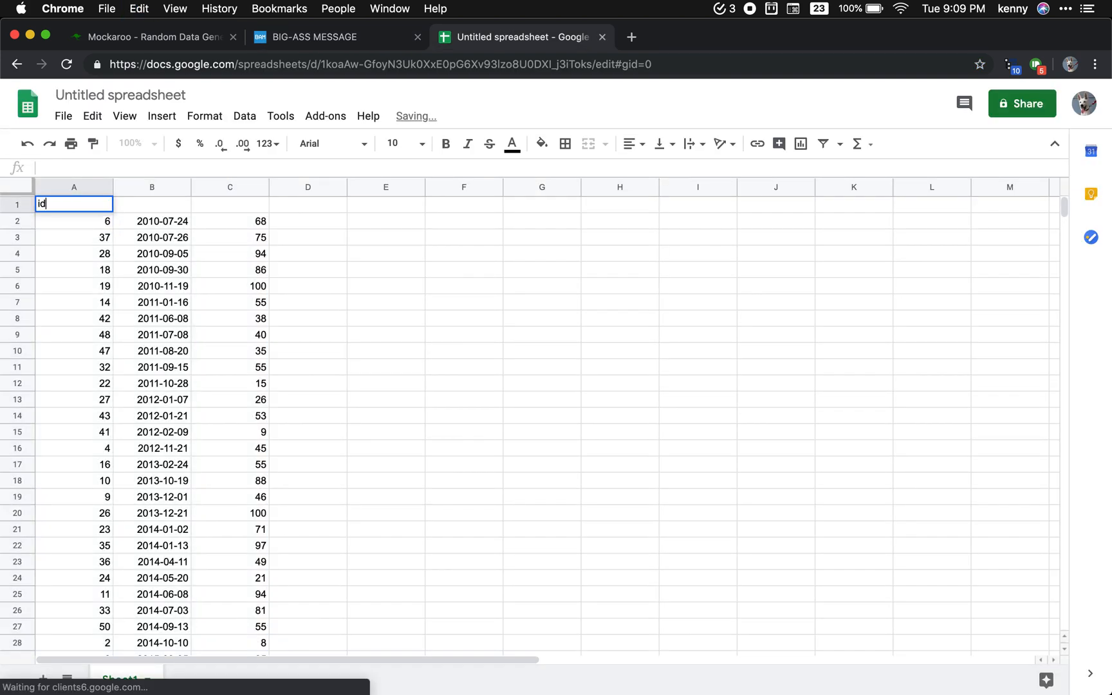
# Step: Add 'date' and 'ma7' headers in B1 and D1, then select D8
pyautogui.write('date')
pyautogui.click(230, 205)
pyautogui.write('sales')
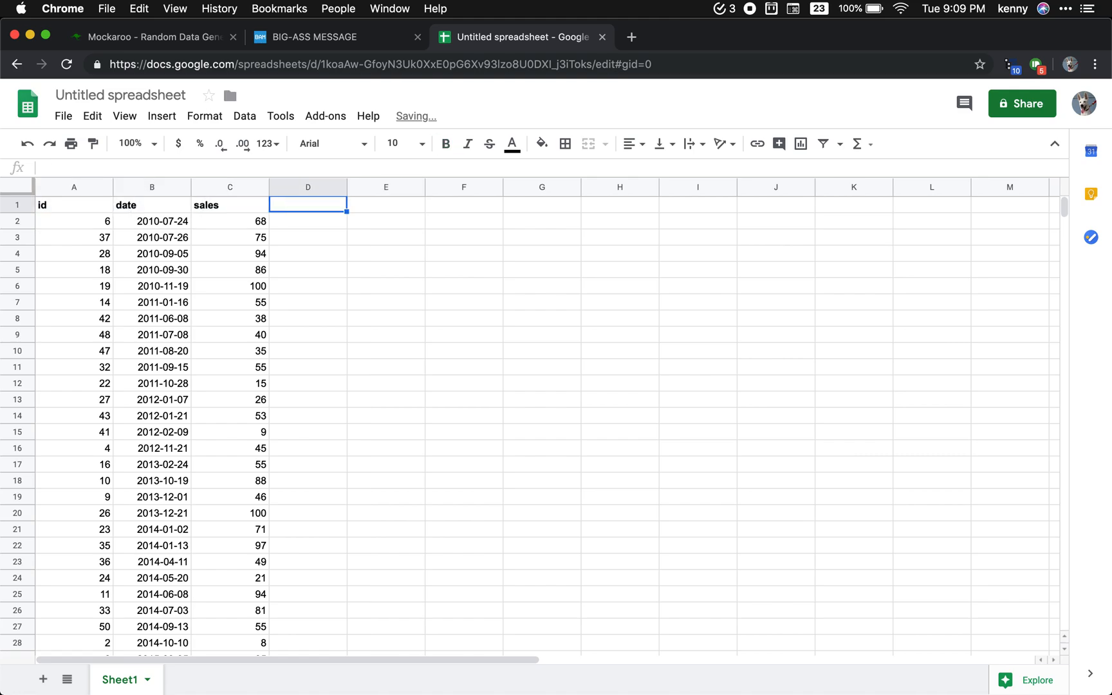
pyautogui.write('ma7')
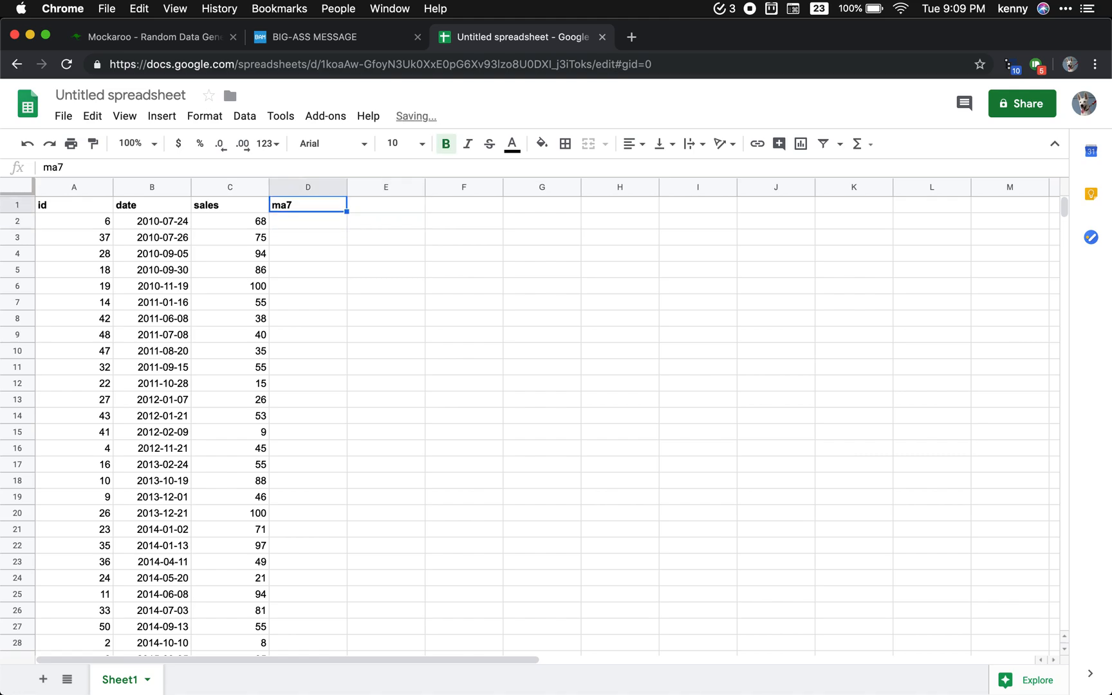
pyautogui.click(230, 270)
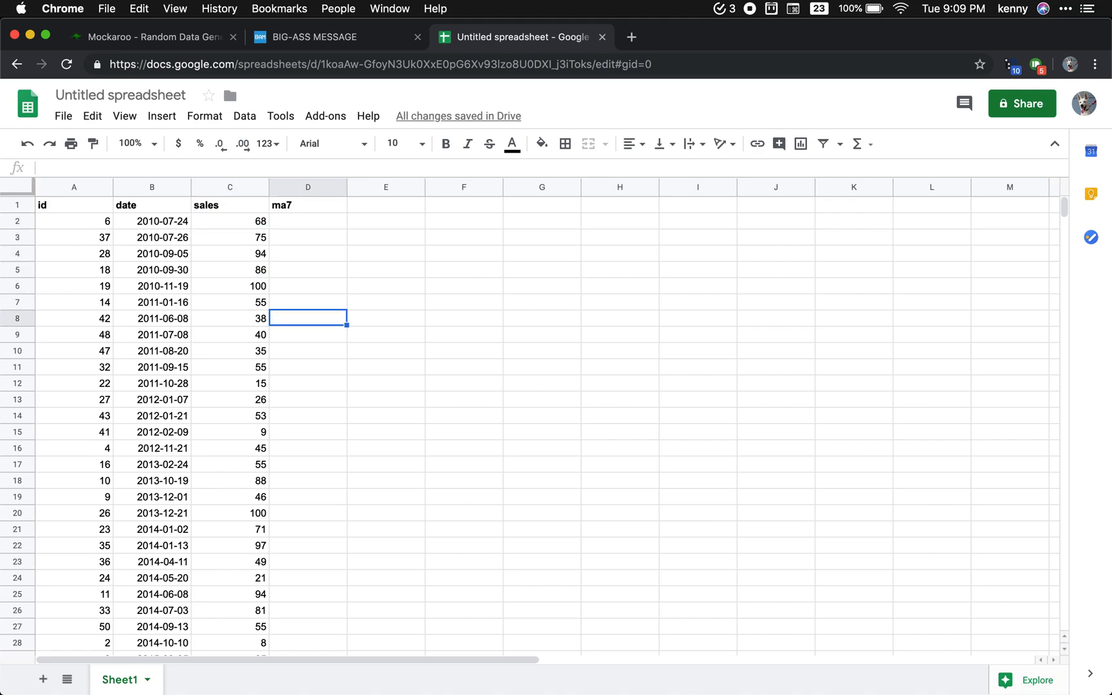
# Step: Enter =average(C2:C8) in D8 and fill it down column D
pyautogui.write('=a')
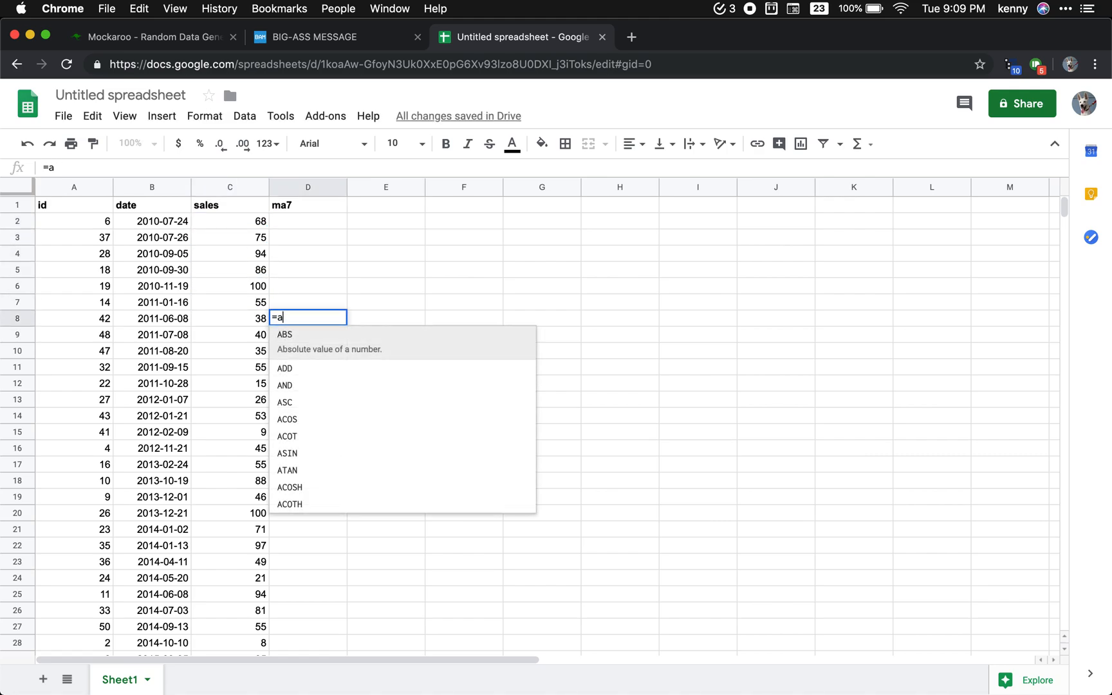
pyautogui.write('verage(')
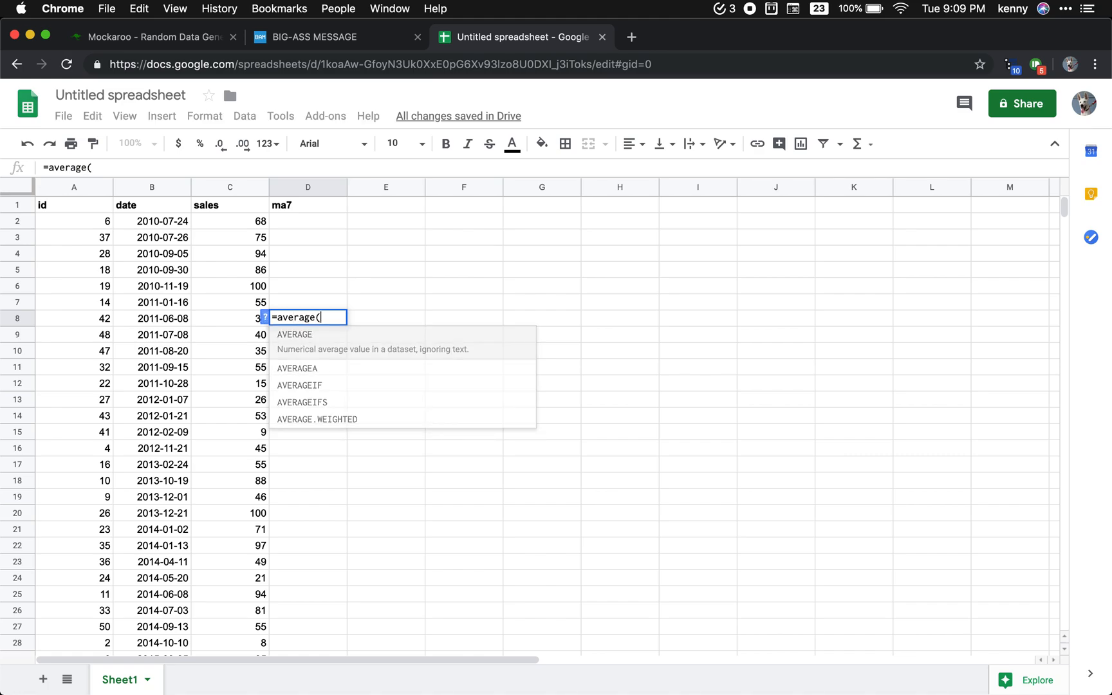
pyautogui.click(229, 221)
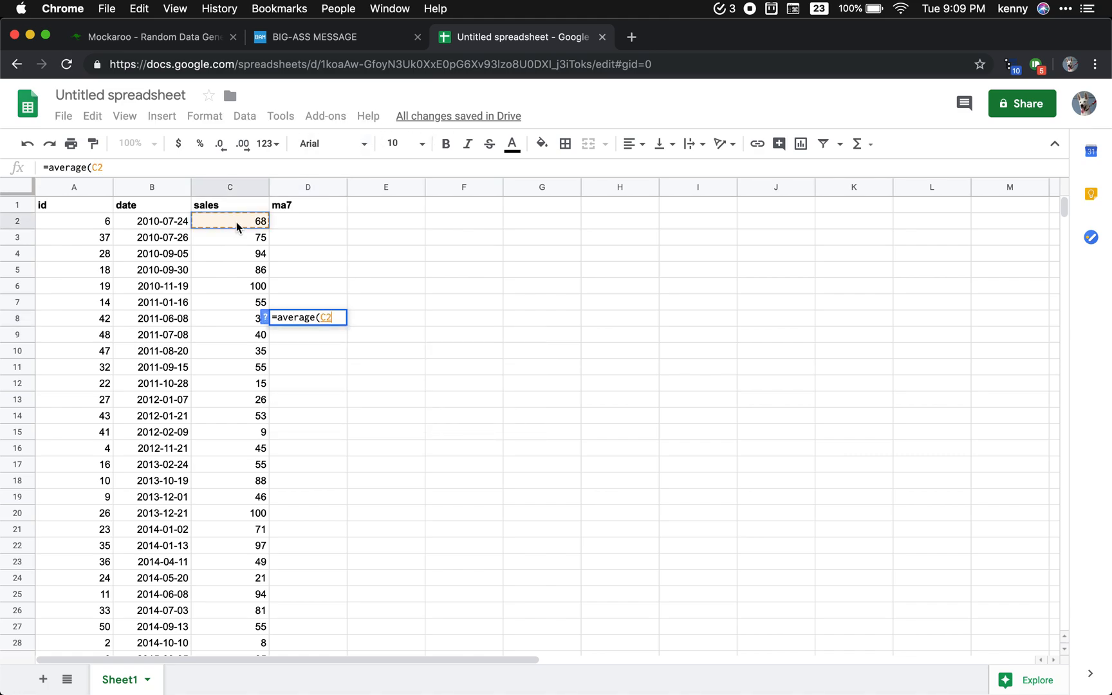
pyautogui.moveTo(229, 220); pyautogui.dragTo(229, 286)
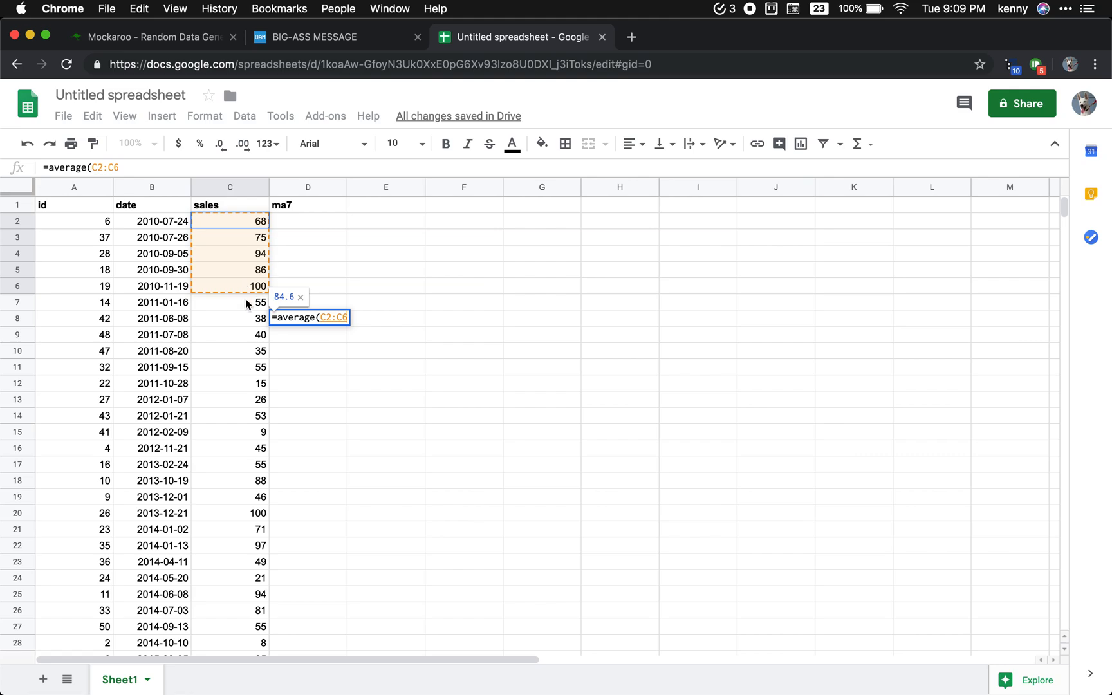
pyautogui.moveTo(261, 286); pyautogui.dragTo(262, 326)
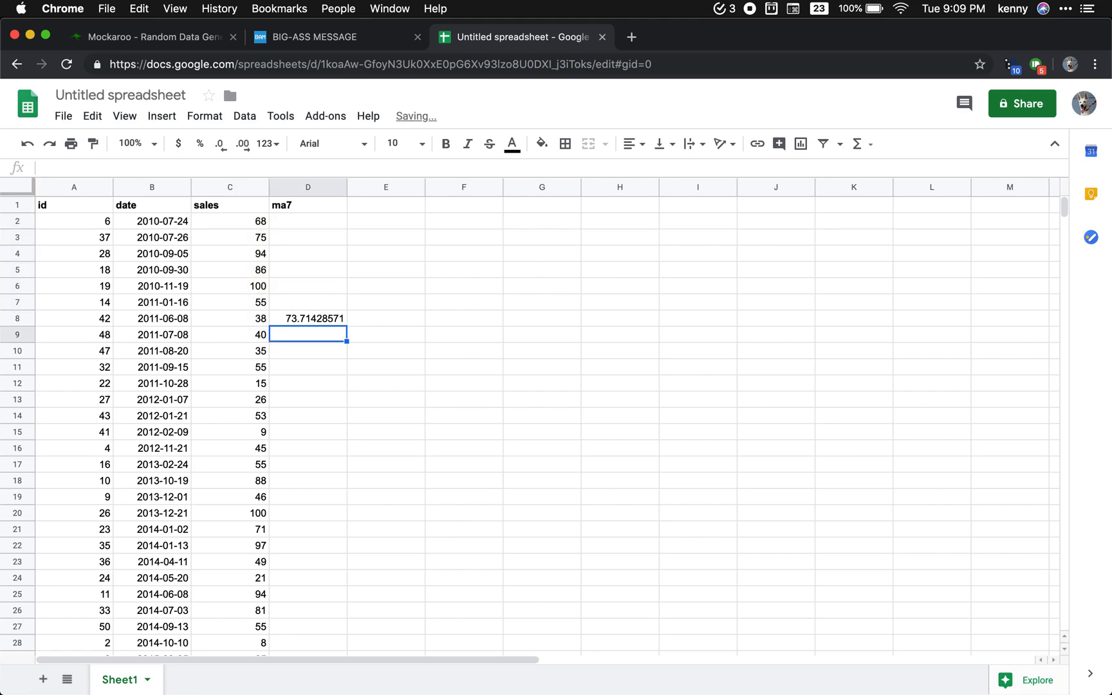
pyautogui.click(308, 318)
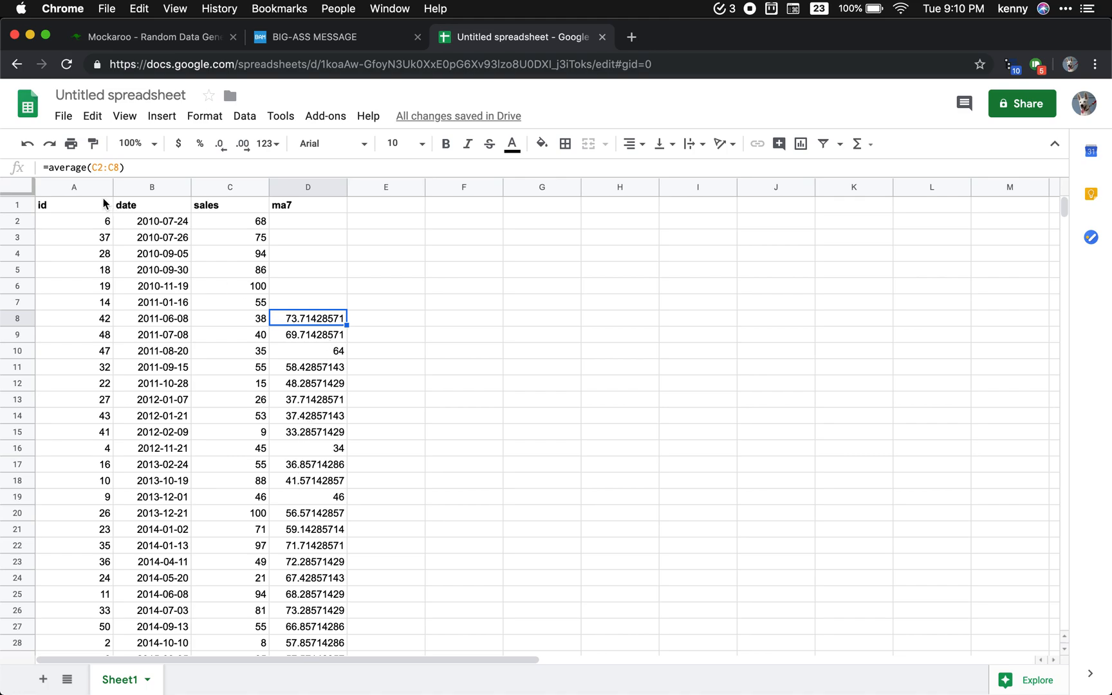
pyautogui.moveTo(301, 411)
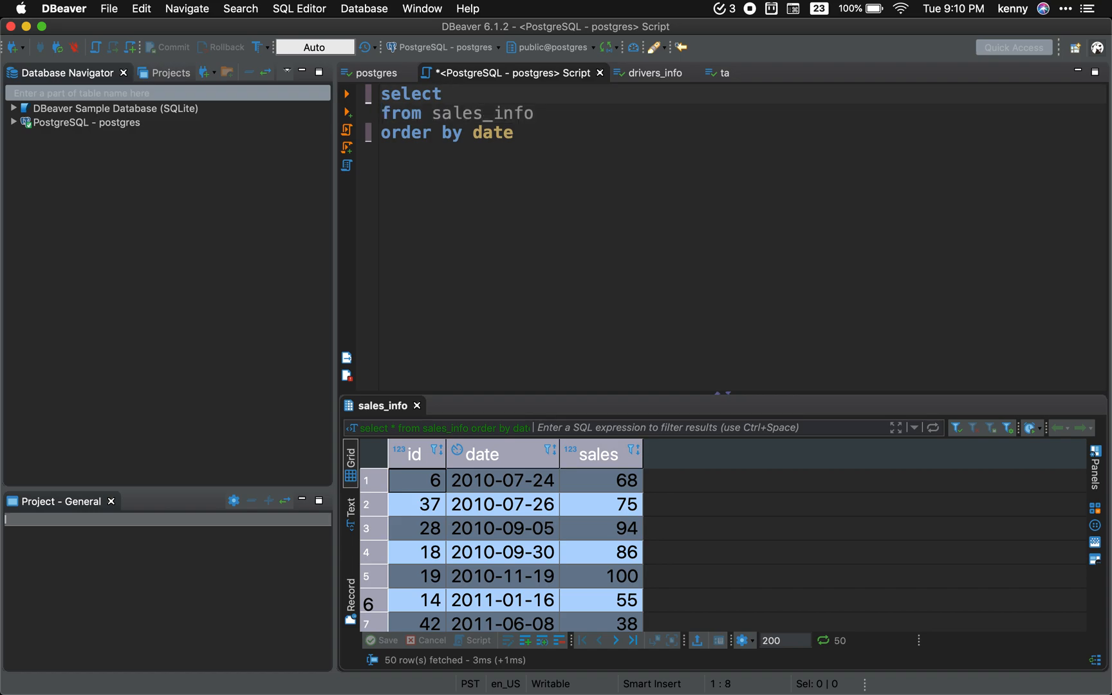
# Step: Rewrite the query to select date, sales, avg(sales) over() from sales_info
pyautogui.write('date,')
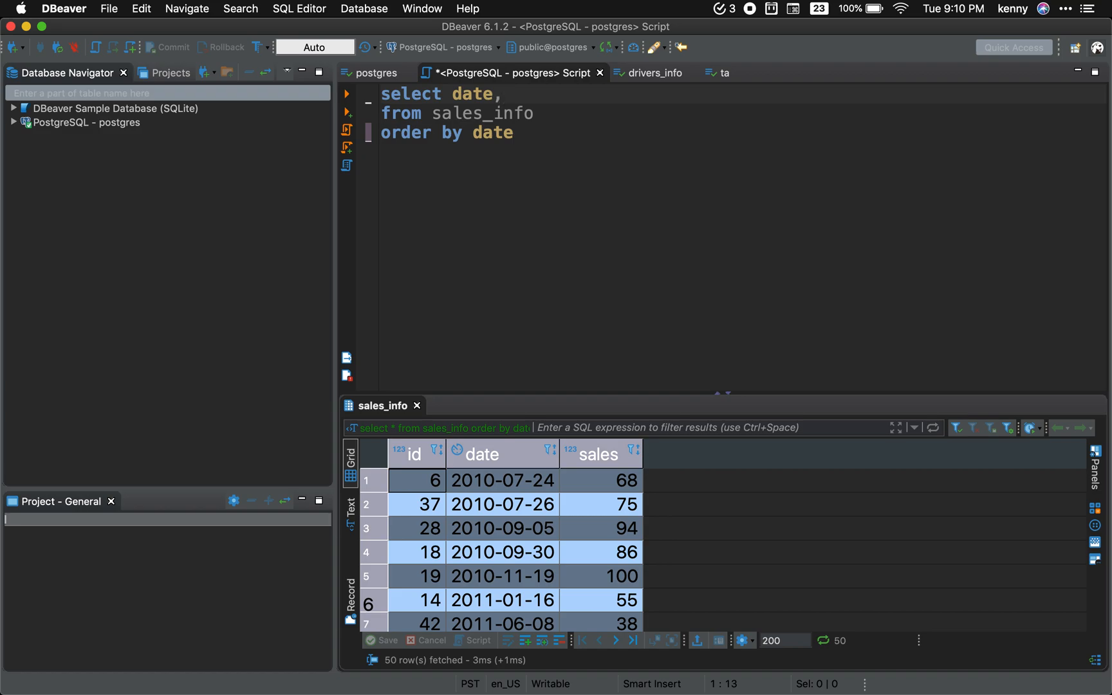
pyautogui.write('sales,')
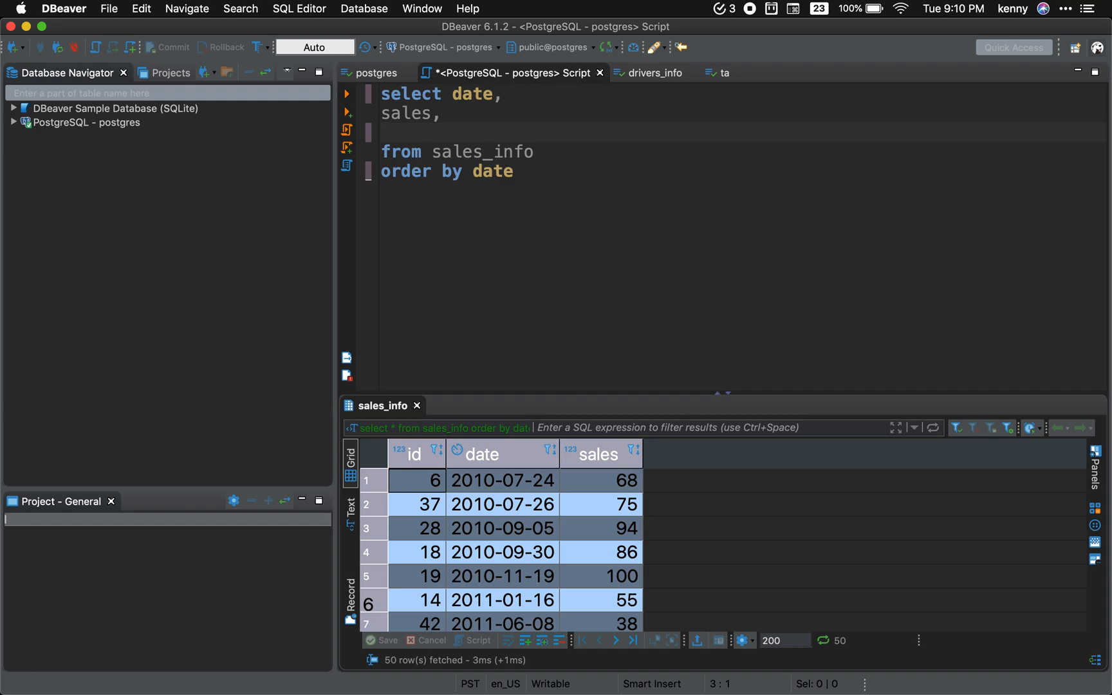
pyautogui.write('avg()')
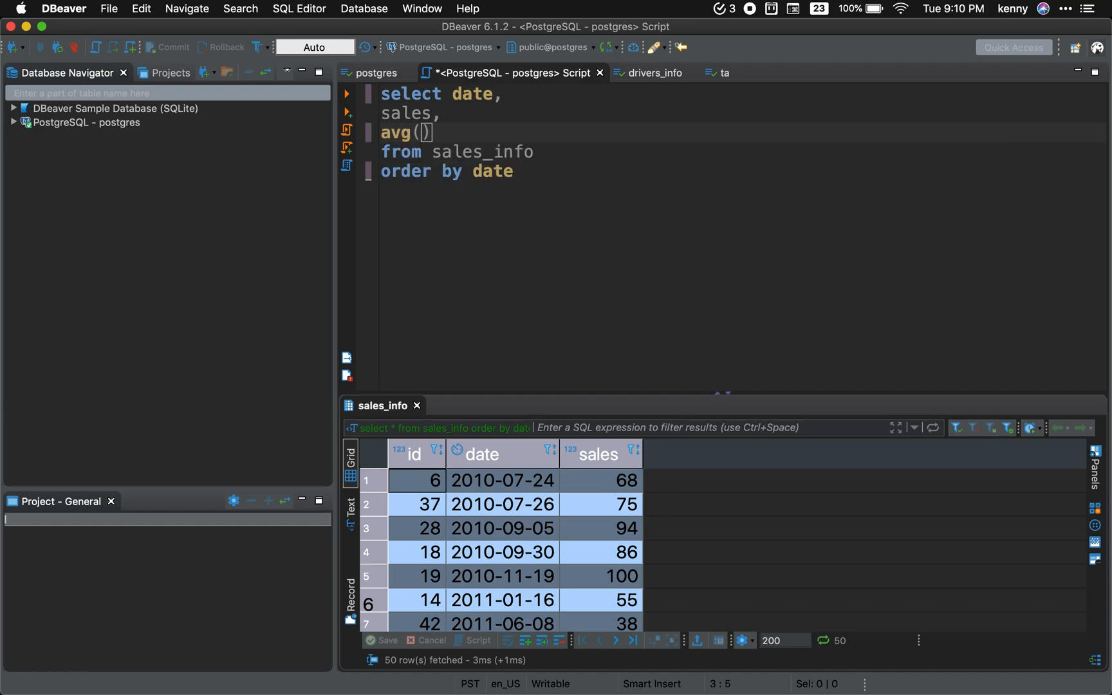
pyautogui.write('sales')
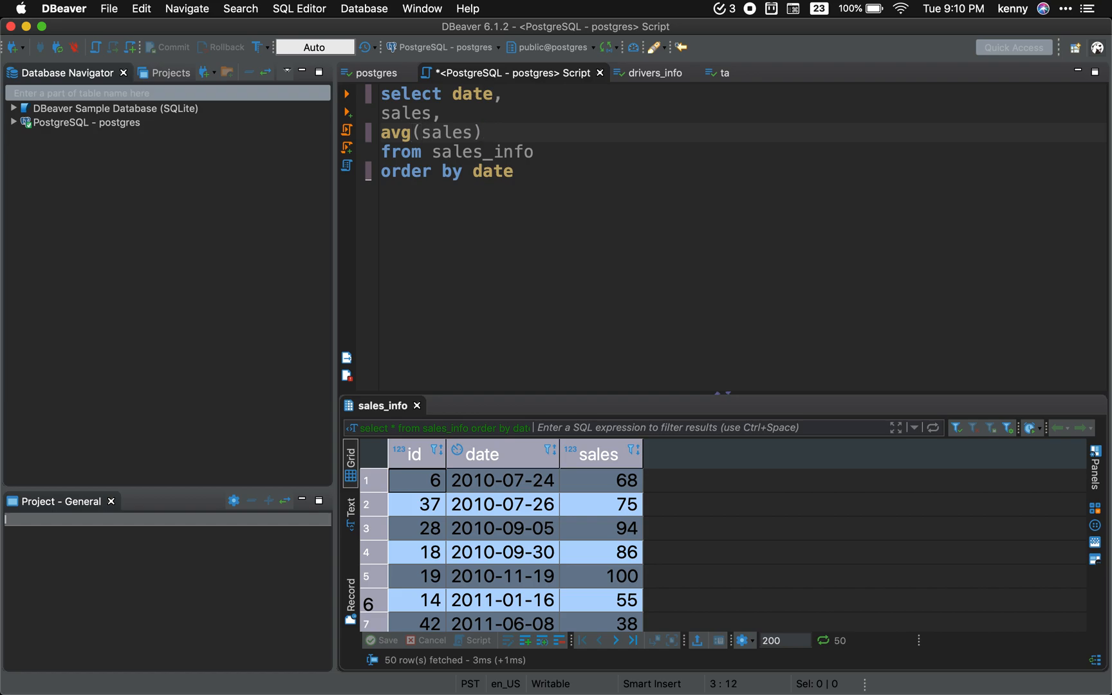
pyautogui.write('over()')
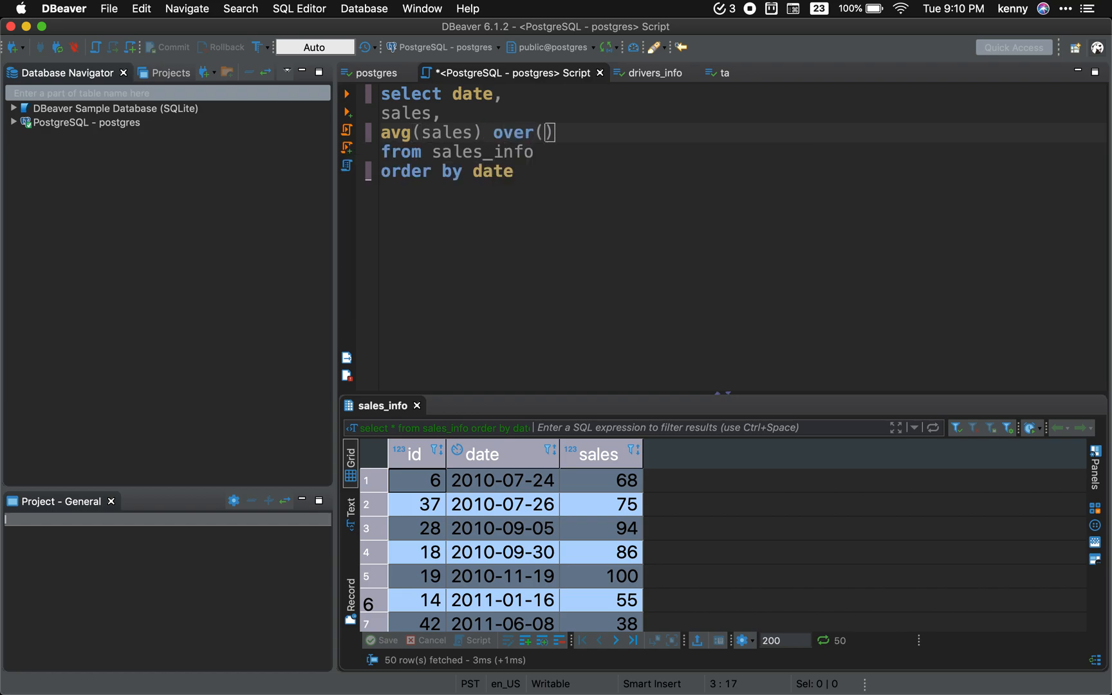
# Step: Set the window to order by date rows between 6 preceding and current row
pyautogui.write('order by')
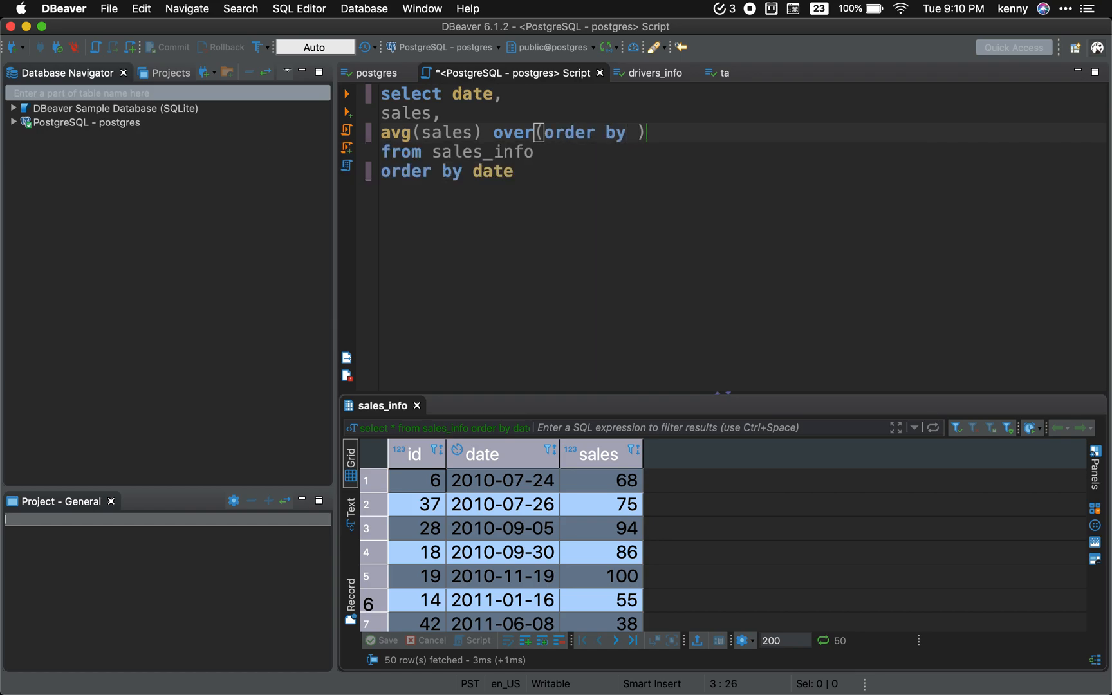
pyautogui.write('date rows between')
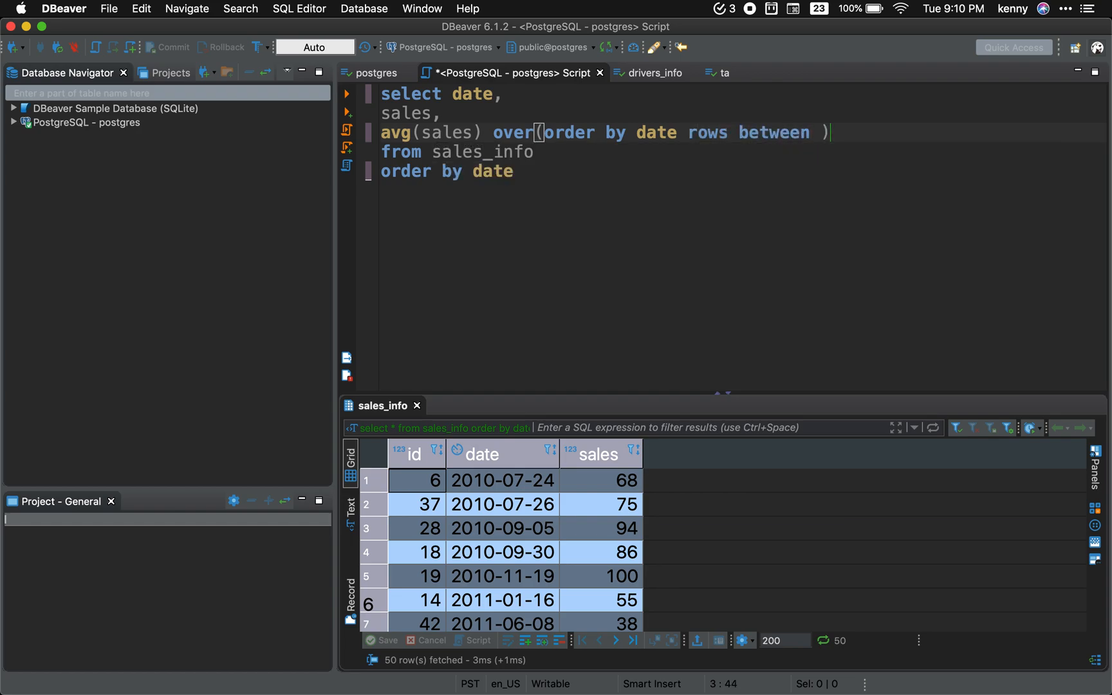
pyautogui.write('6 preceding and current r')
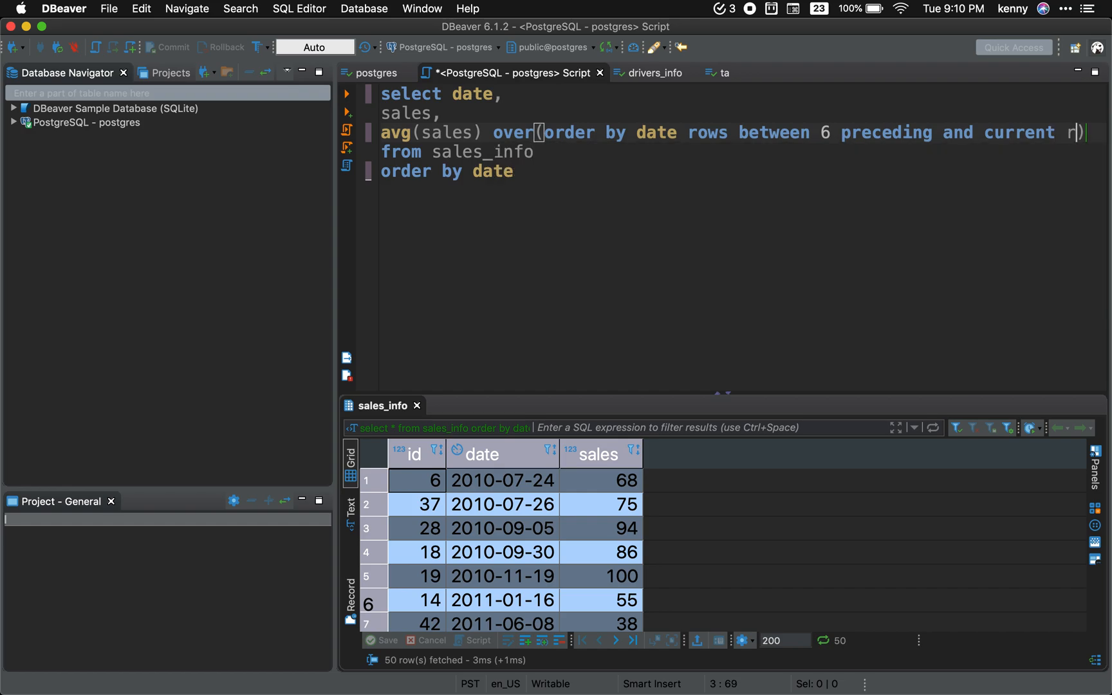
pyautogui.write('ow')
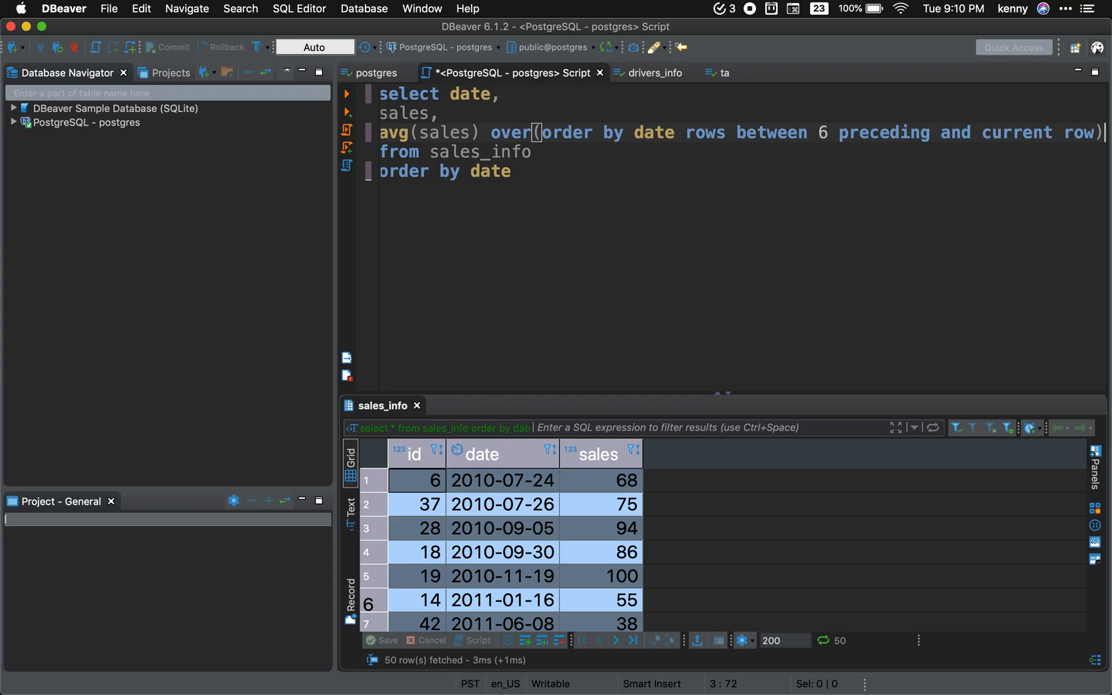
pyautogui.hscroll(3)
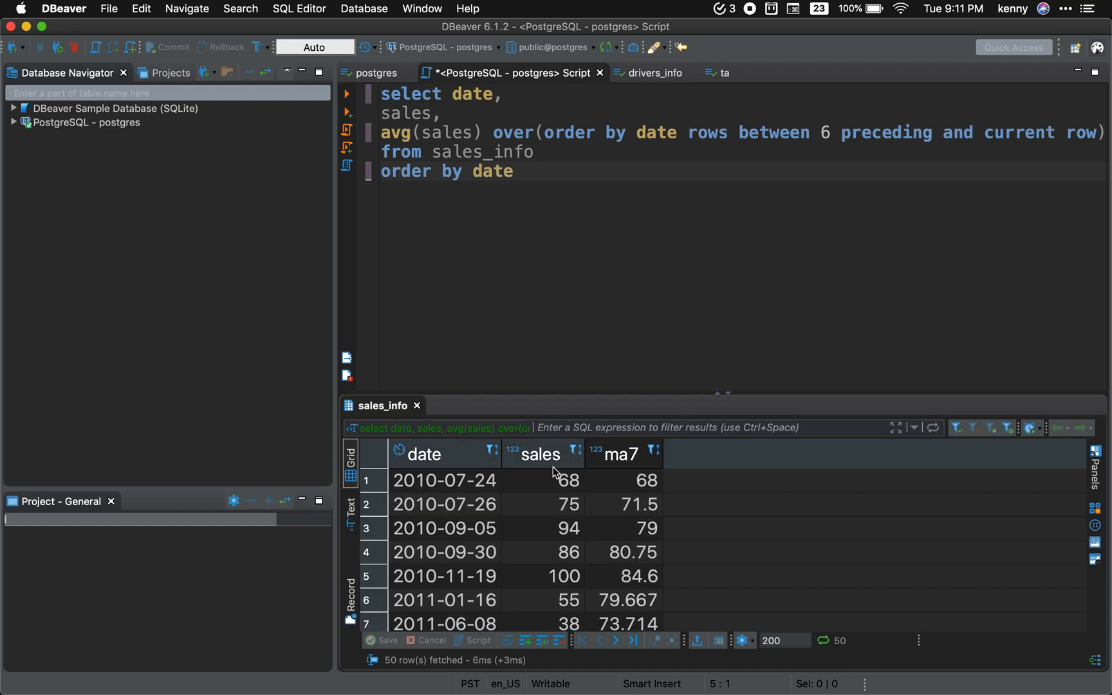
# Step: Run the query and copy its date, sales and ma7 result grid
pyautogui.click(374, 454)
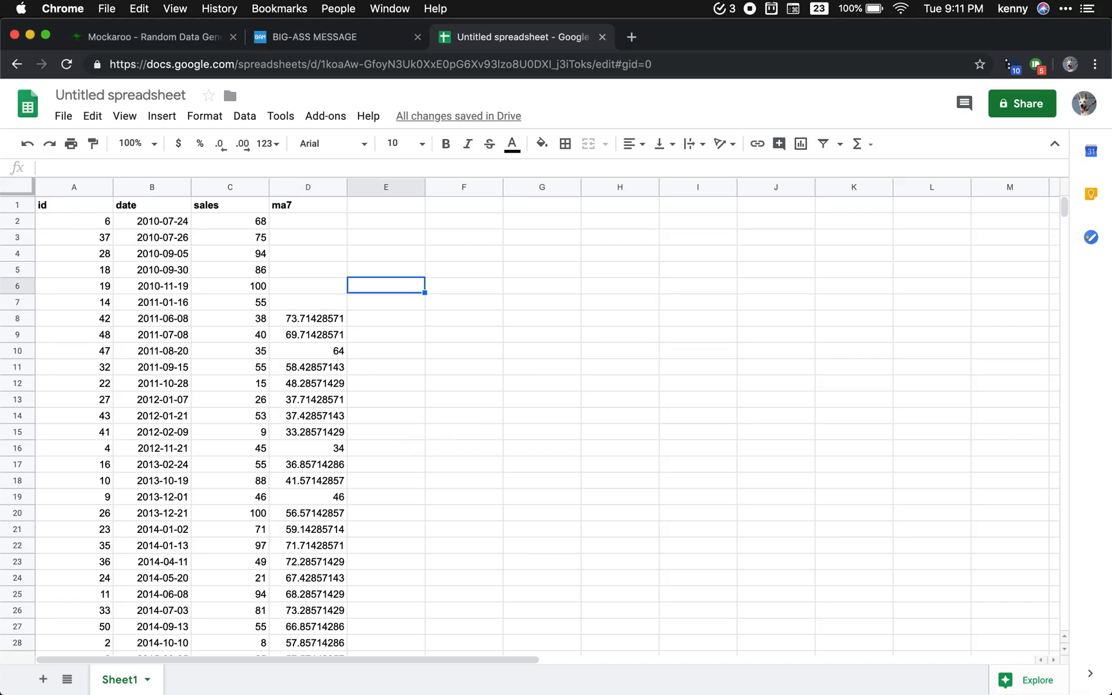
# Step: Paste the results at F1 and check H8 and the last rows against column D
pyautogui.click(463, 221)
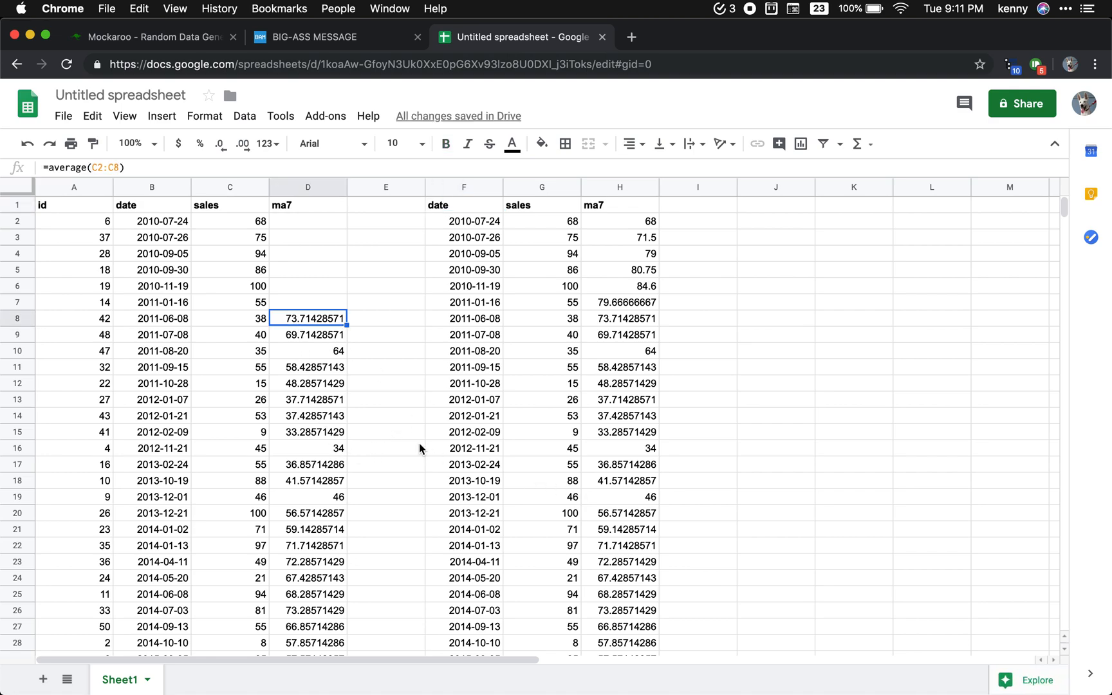
pyautogui.moveTo(614, 321)
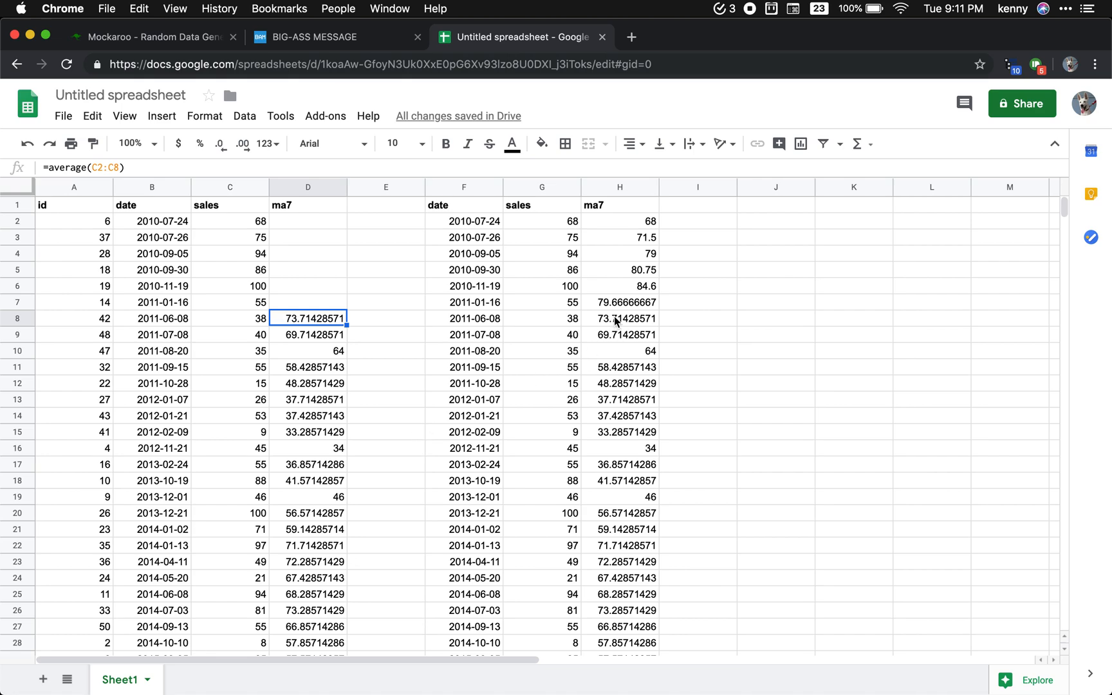
pyautogui.click(618, 318)
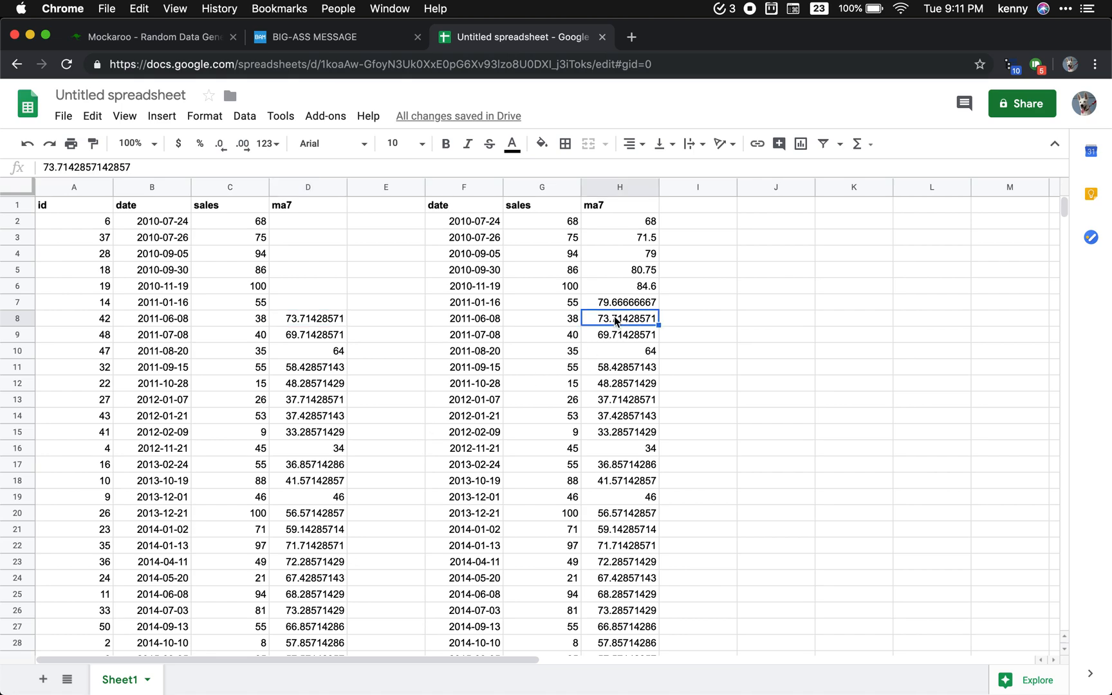
pyautogui.scroll(-3)
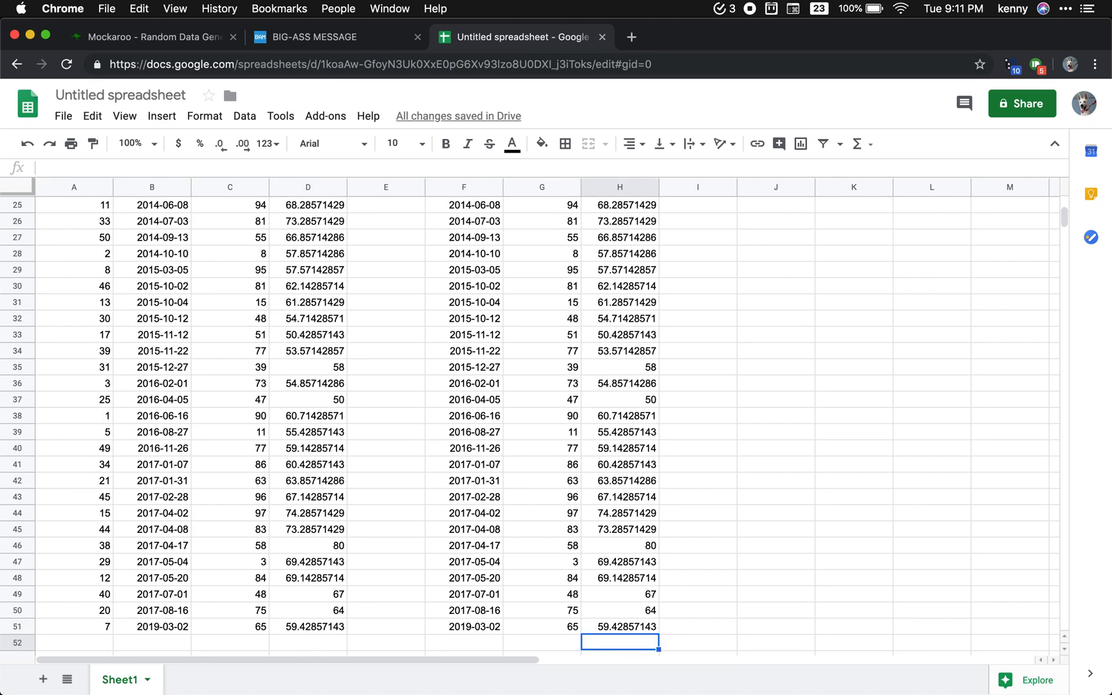